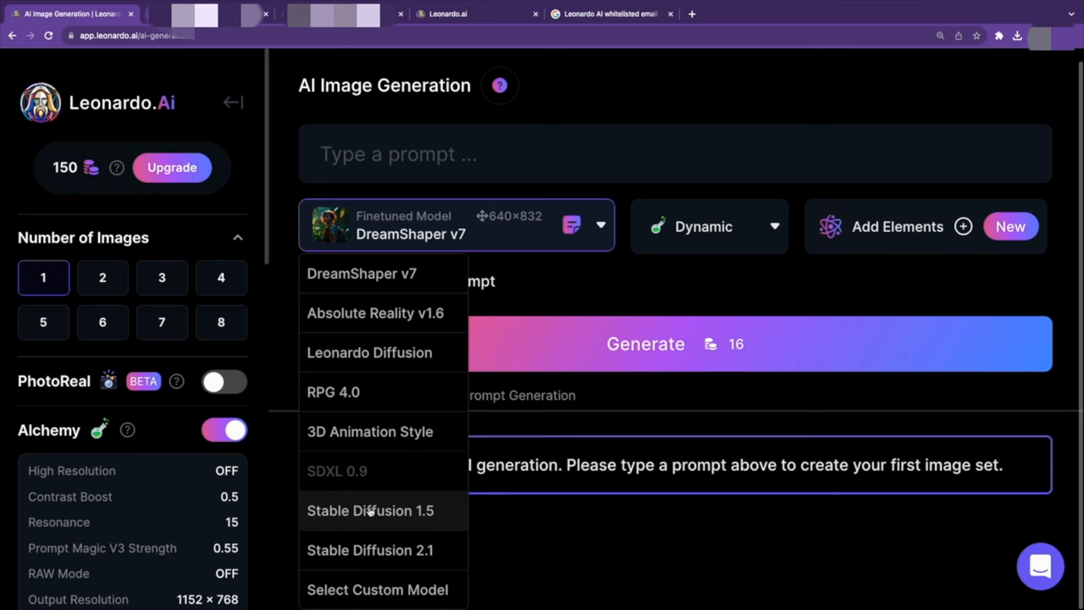
- Expand the Finetuned Model list showing DreamShaper v7 and Absolute Reality v1.6
left_click(374, 312)
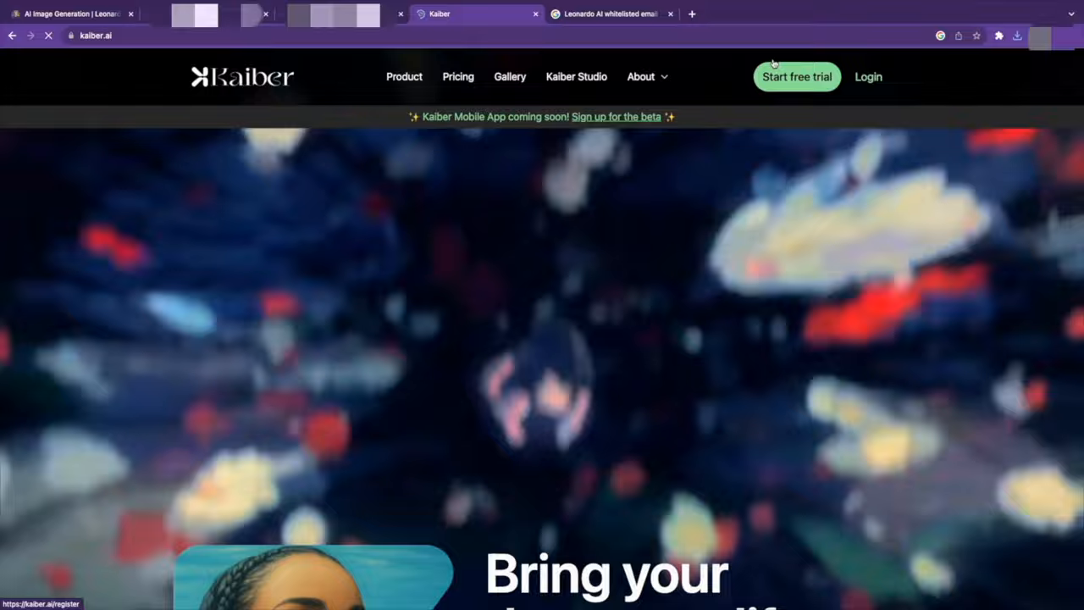
- Log in to Kaiber and reach the Choose Video Type page with Flipbook and Motion options
left_click(796, 77)
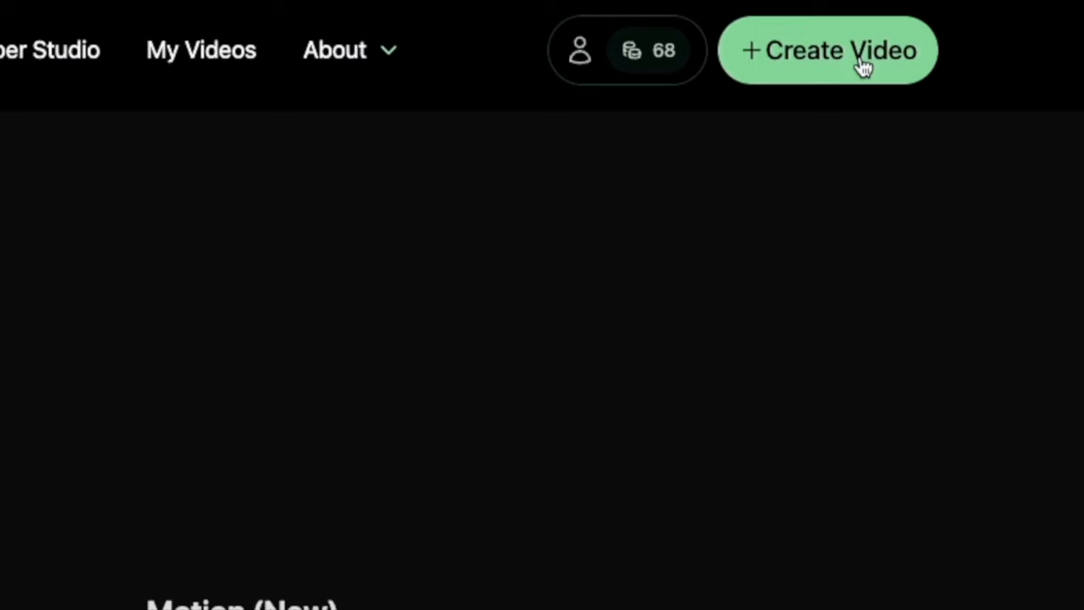
left_click(826, 50)
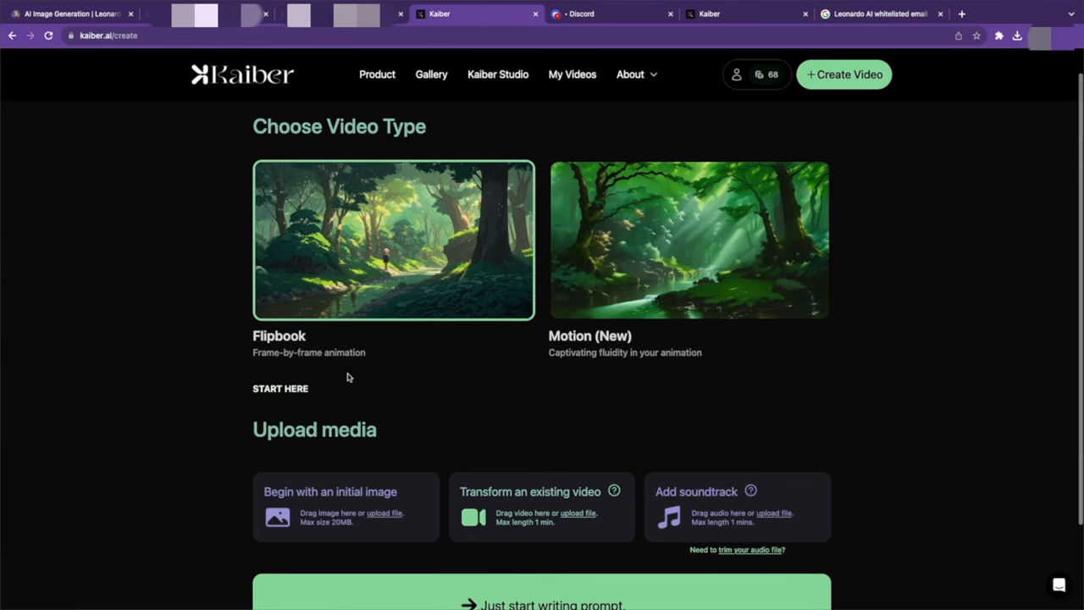
left_click(383, 512)
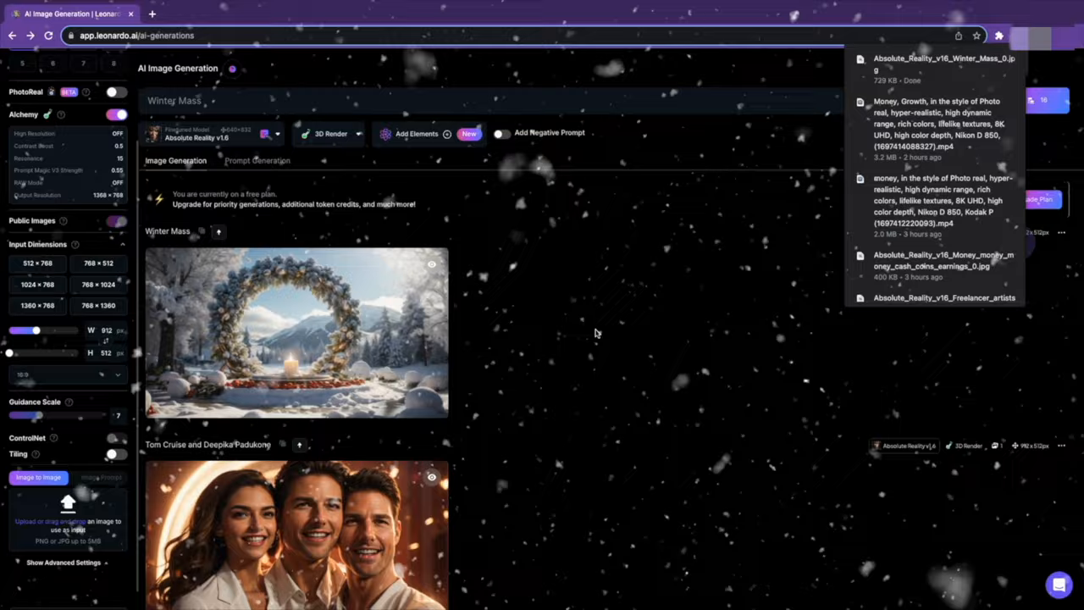
left_click(203, 14)
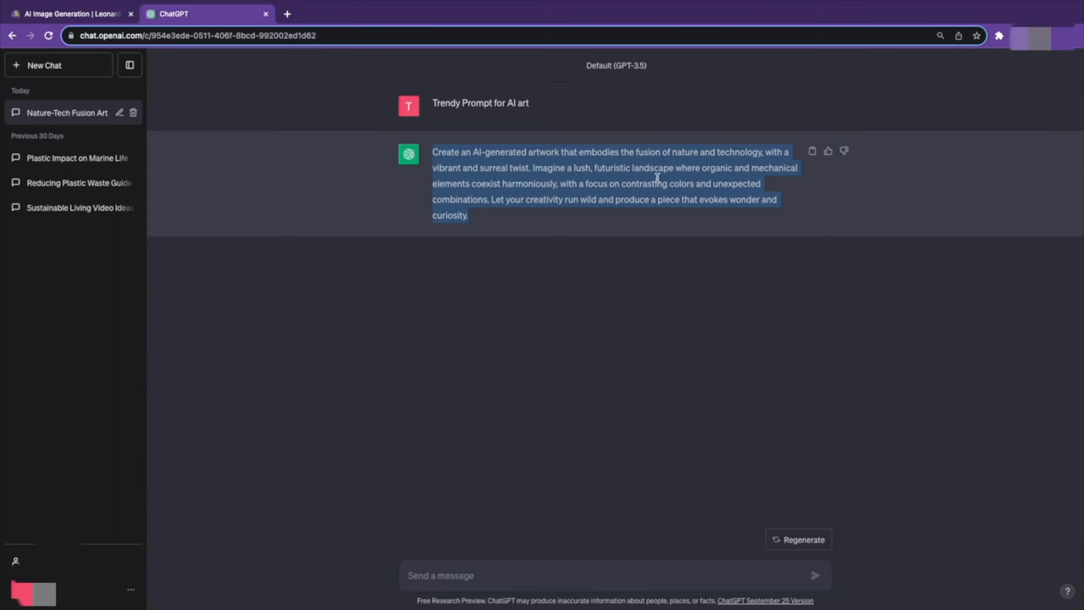
left_click(68, 13)
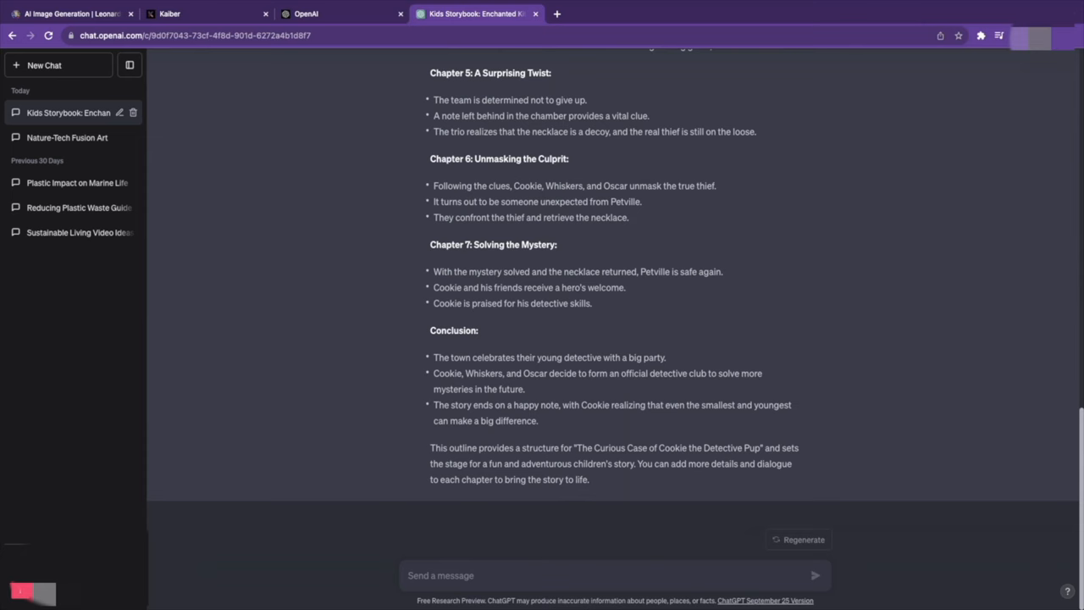
- Read through ChatGPT's expanded chapters and return to the Leonardo AI generator
scroll("up", 3)
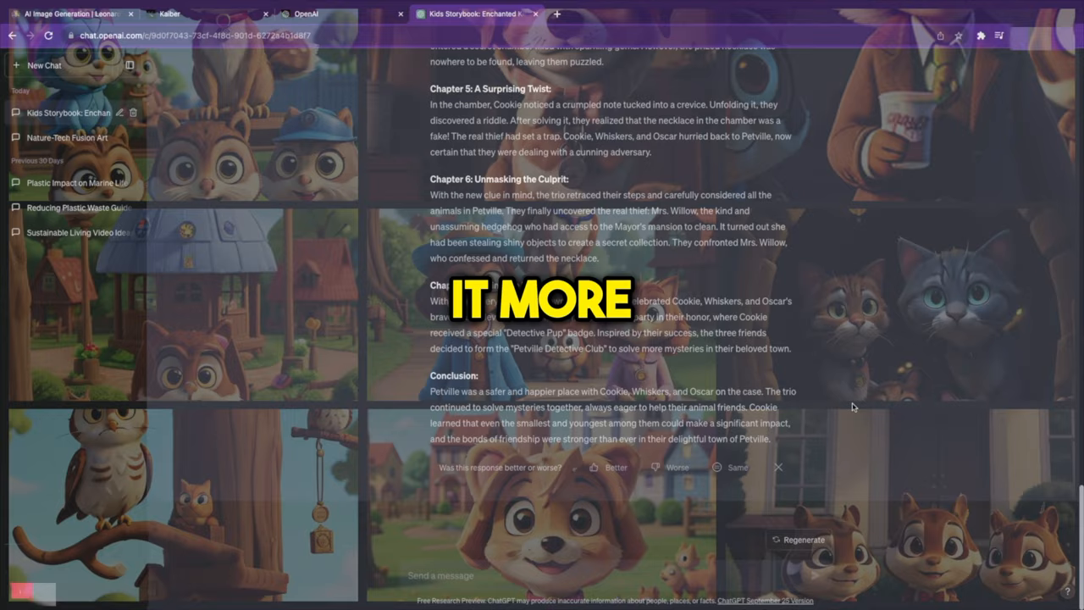
left_click(71, 13)
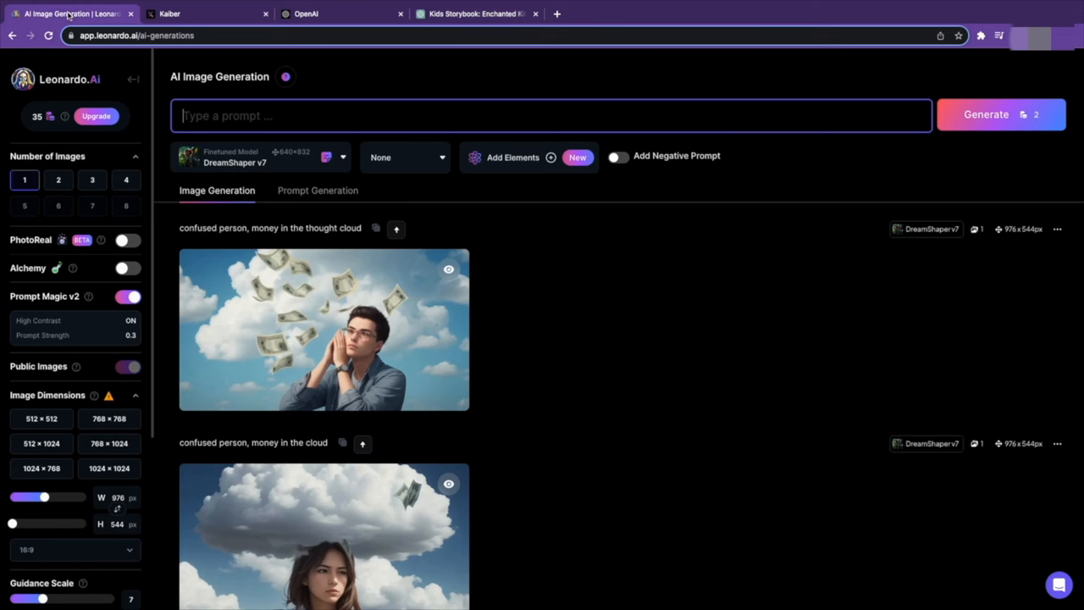
- Write the detective trio prompt from the story paragraph and generate it in 3D Animation Style
left_click(986, 115)
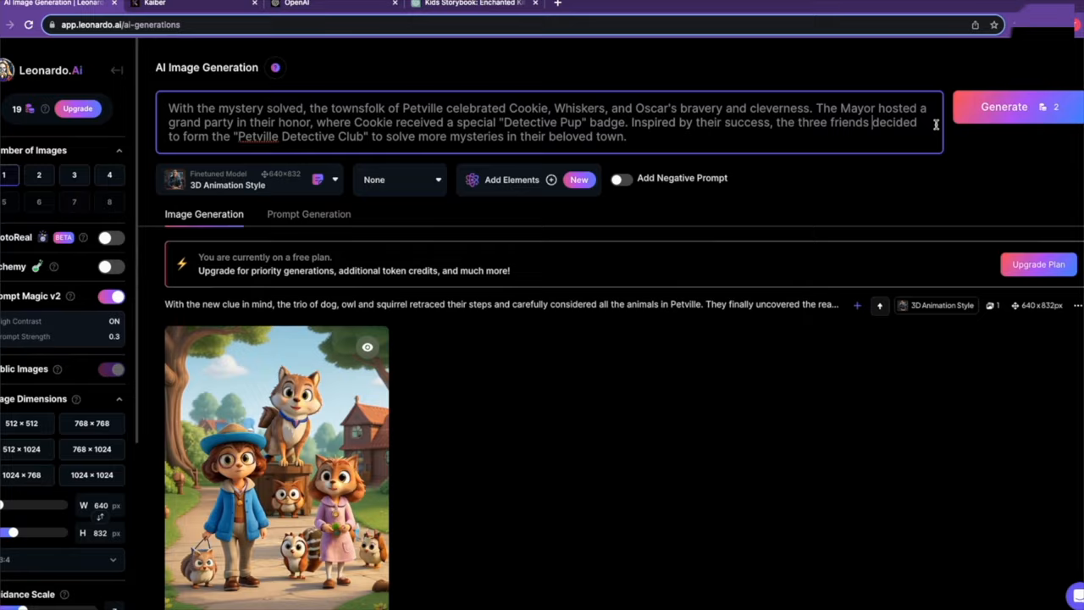
left_click(474, 13)
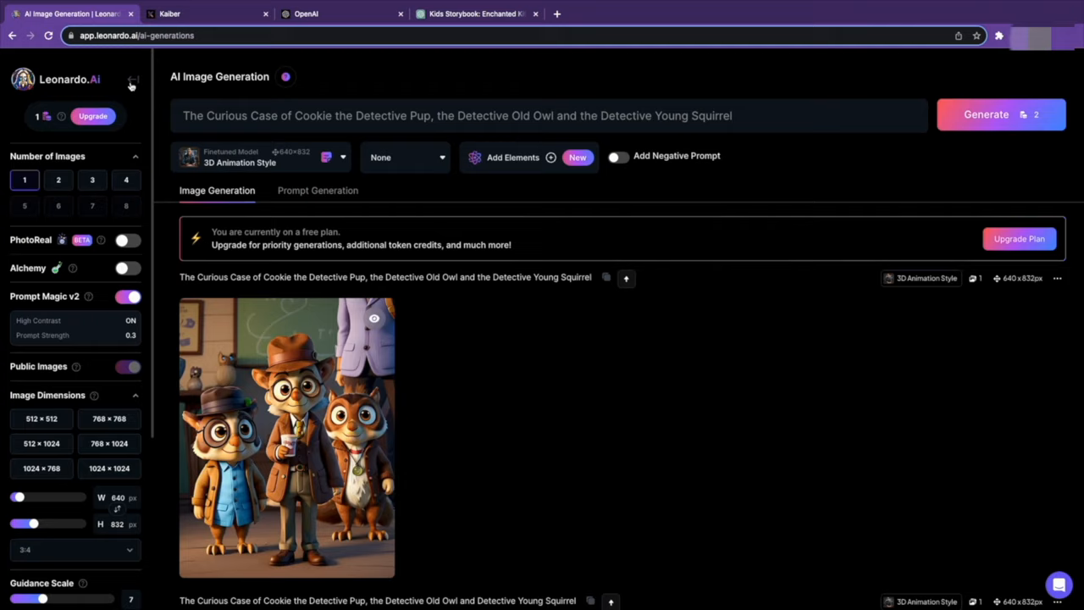
left_click(586, 14)
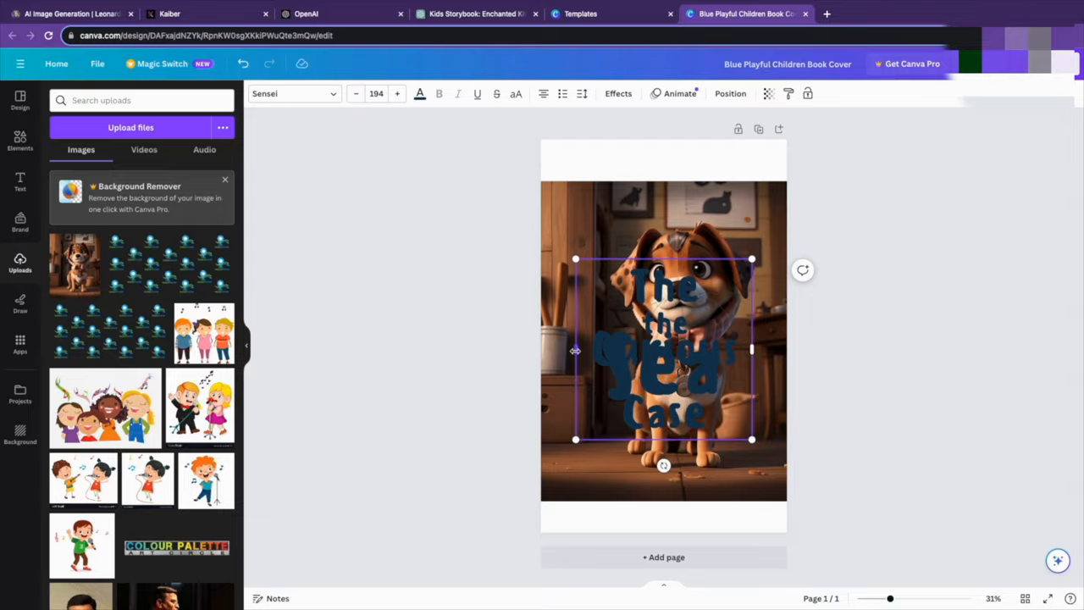
- Upload the downloaded 3D_Animation illustrations from Downloads into the Canva Uploads panel
left_click(130, 127)
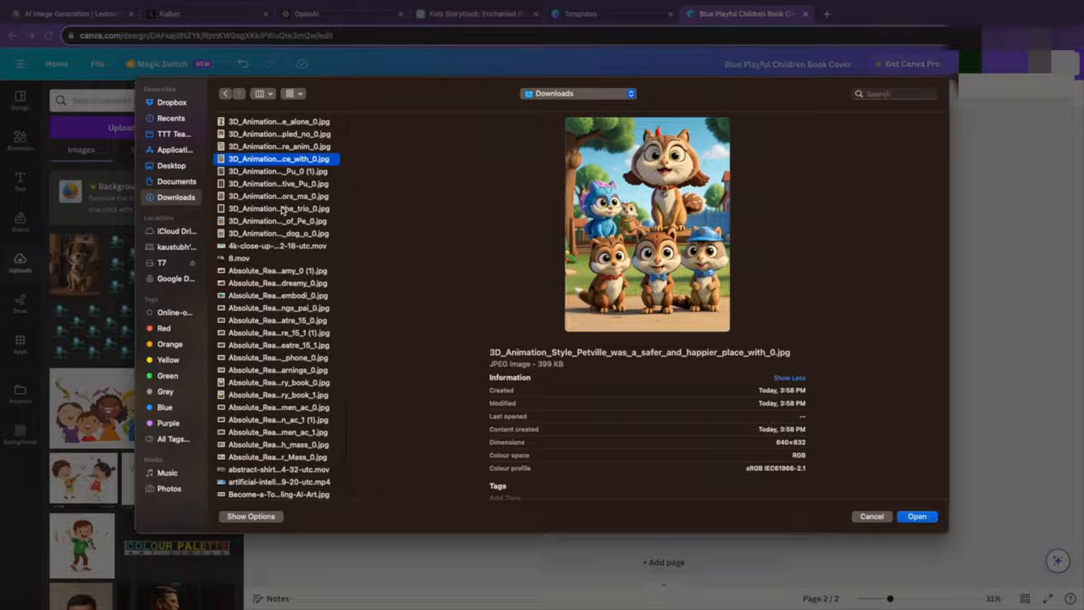
left_click(916, 515)
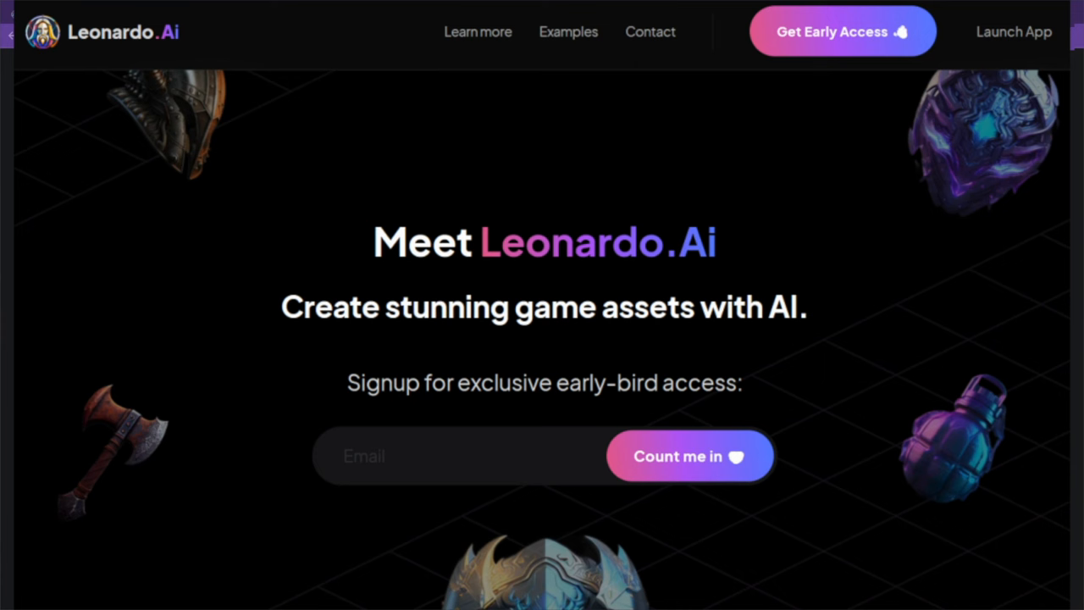
- Submit the gmail address for early access and join the Leonardo.Ai Discord server
type("@gmail.com")
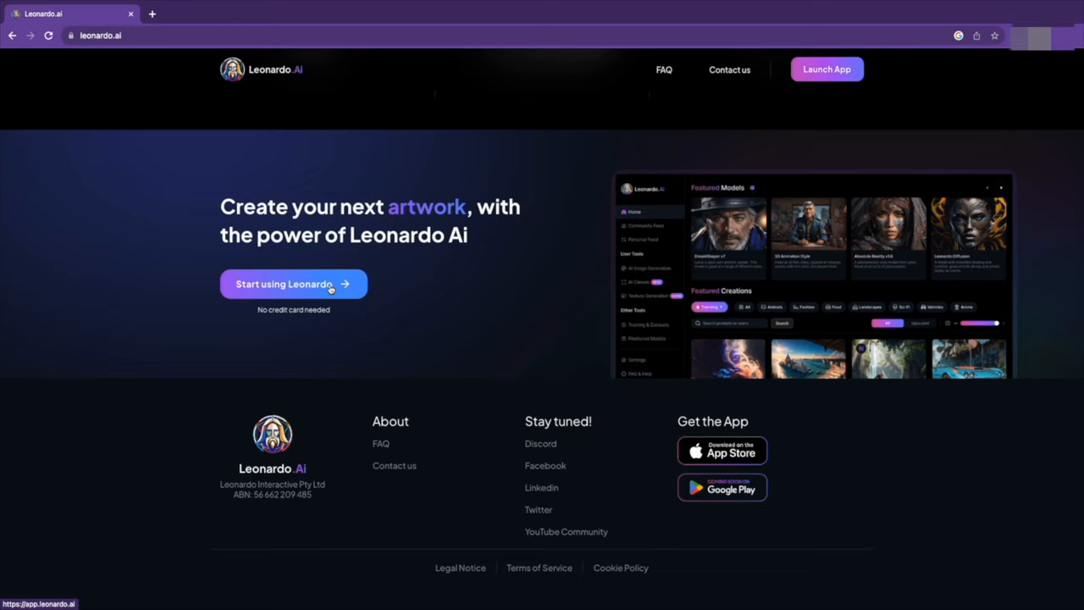
scroll("down", 3)
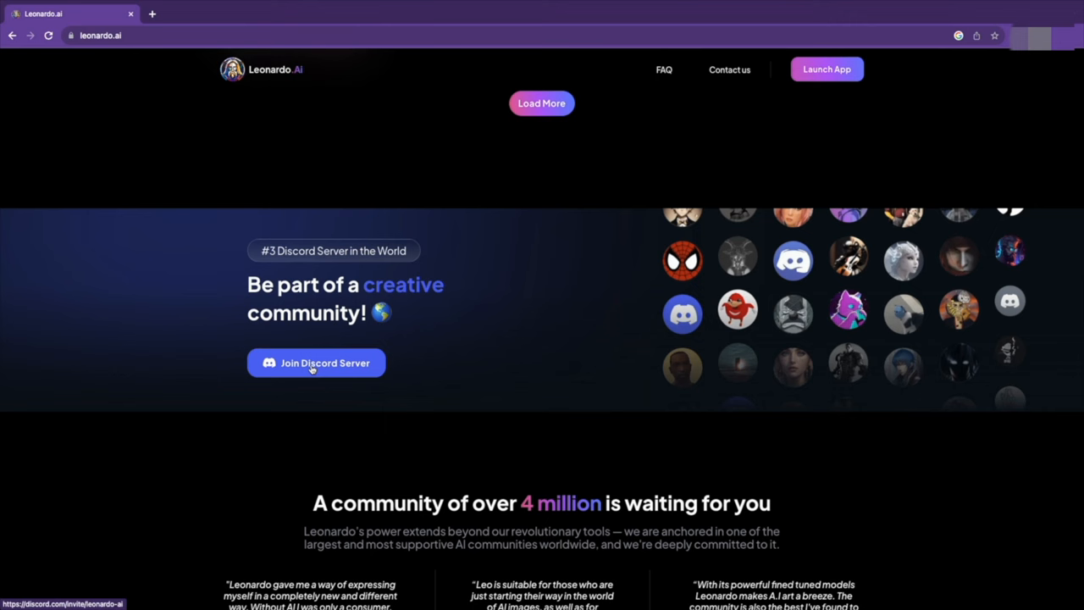
left_click(315, 362)
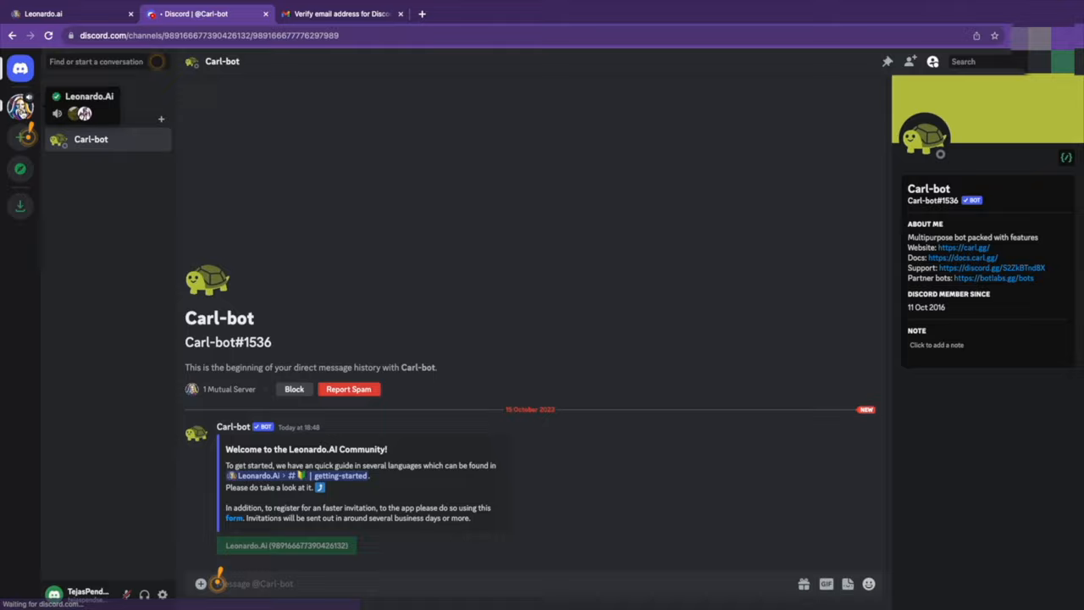
- Read Carl-bot's Leonardo.Ai Community welcome message with registration instructions
left_click(339, 13)
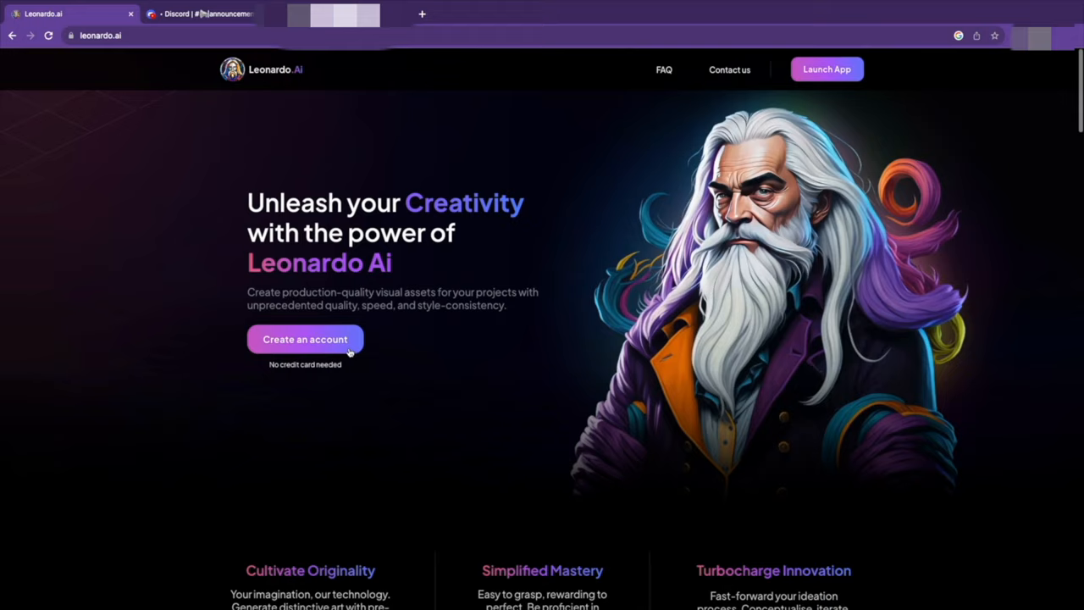
- Start a Leonardo.Ai account and return with the Gmail verification code to continue signup
left_click(305, 339)
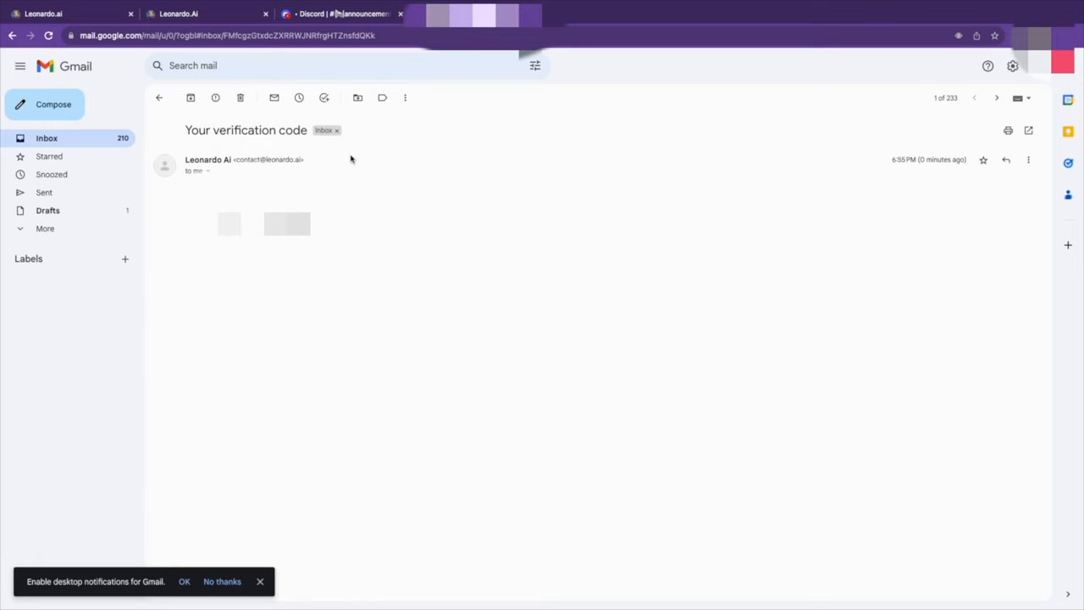
left_click(203, 13)
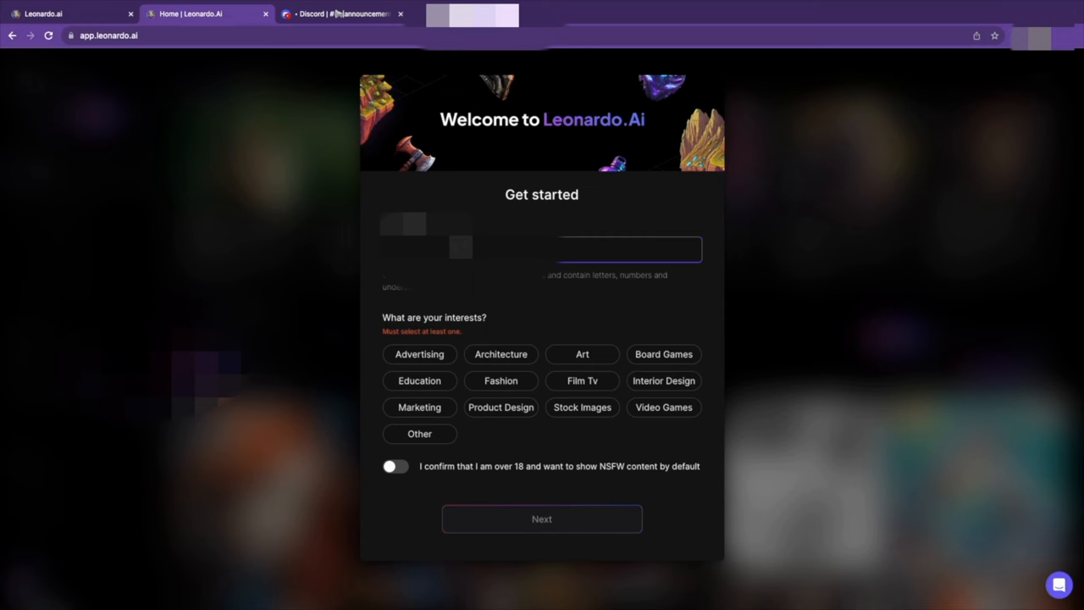